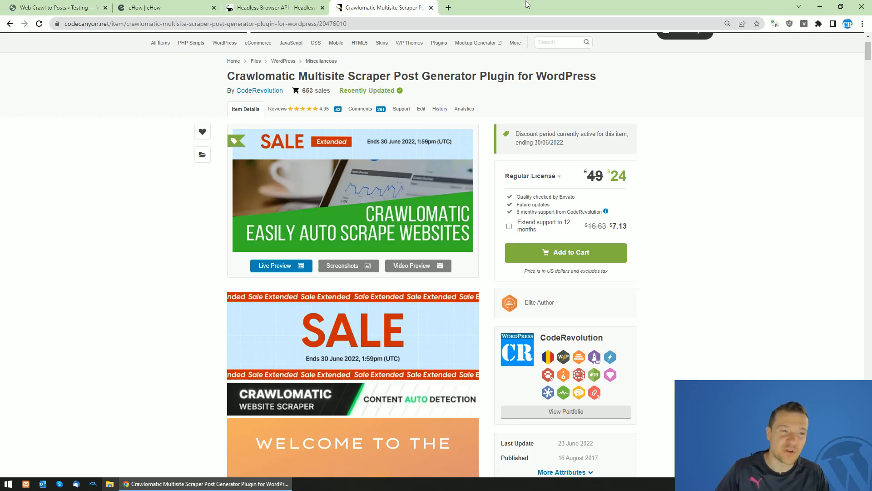
Compare the CodeCanyon Crawlomatic page with the eHow homepage and settle on eHow as the site to scrape
{"action": "left_click", "coordinate": [162, 7]}
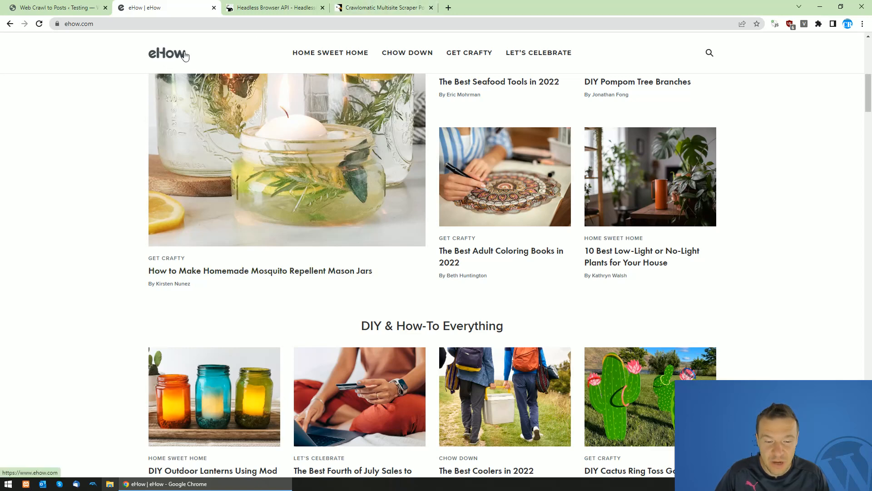
{"action": "left_click", "coordinate": [382, 7]}
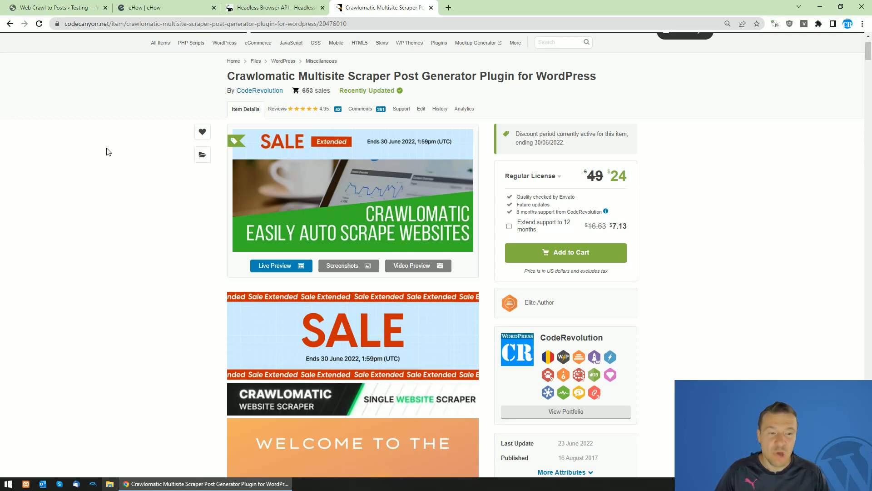
{"action": "left_click", "coordinate": [165, 7]}
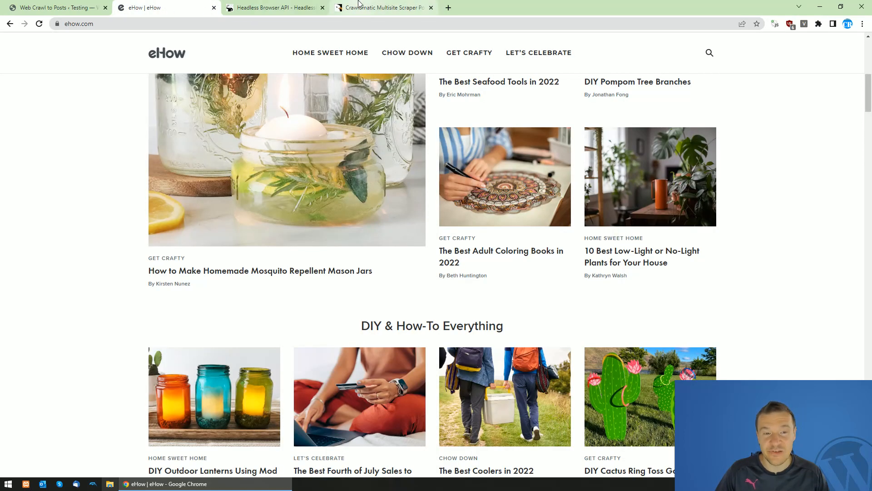
{"action": "mouse_move", "coordinate": [115, 198]}
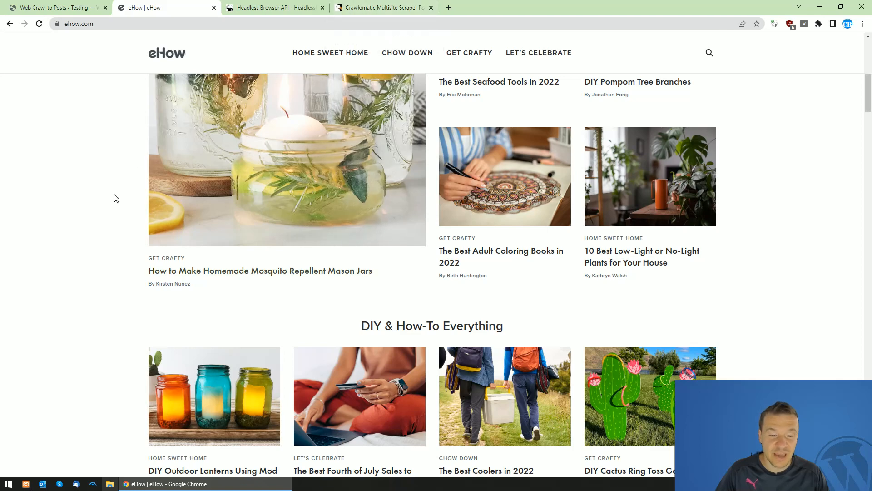
{"action": "mouse_move", "coordinate": [164, 68]}
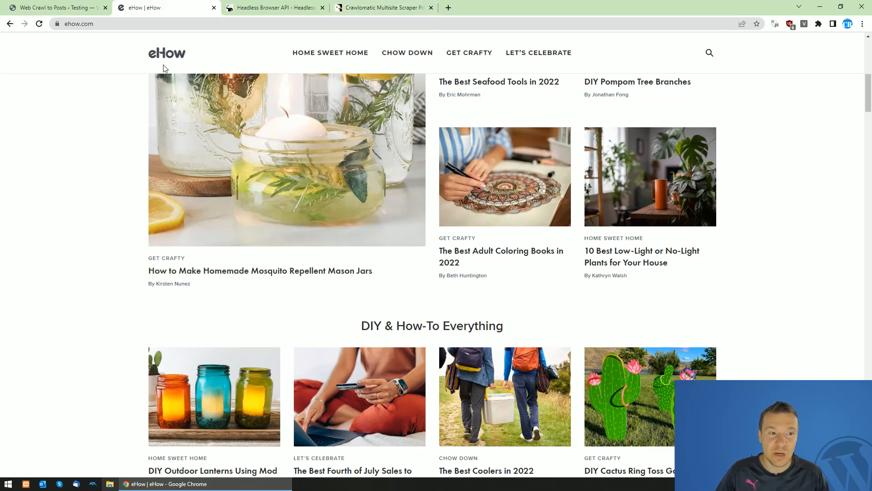
{"action": "mouse_move", "coordinate": [155, 60]}
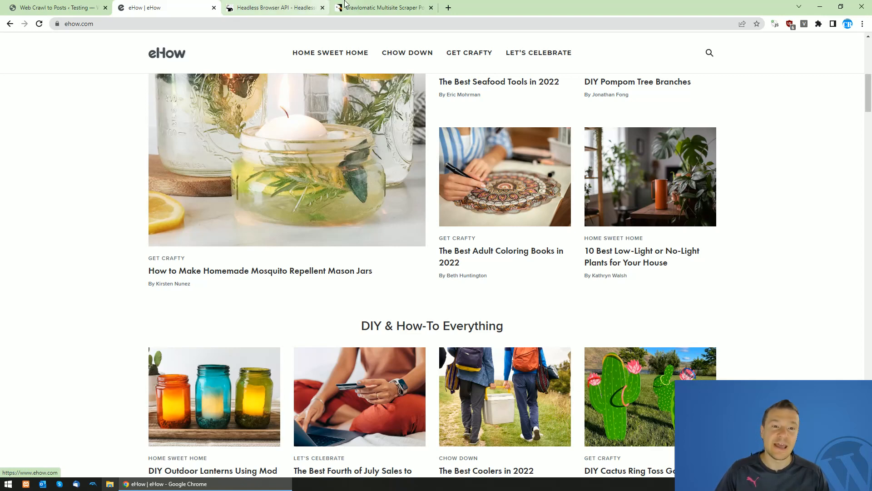
{"action": "left_click", "coordinate": [382, 7]}
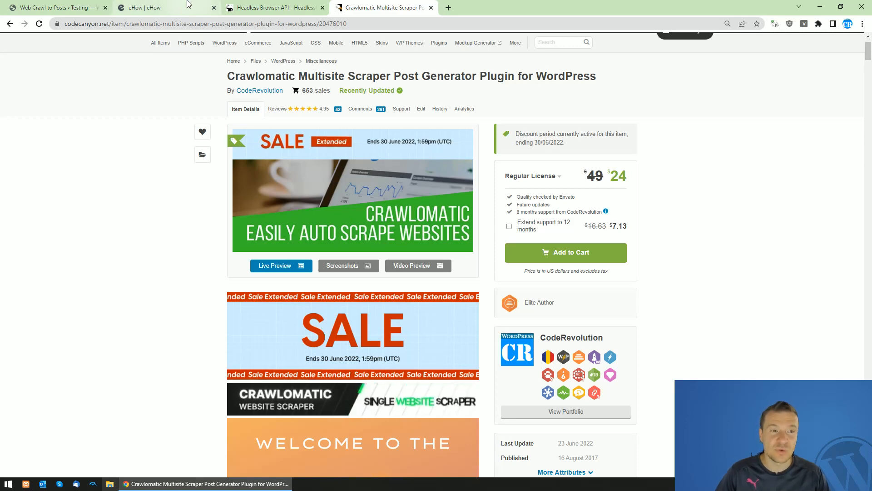
{"action": "left_click", "coordinate": [145, 8]}
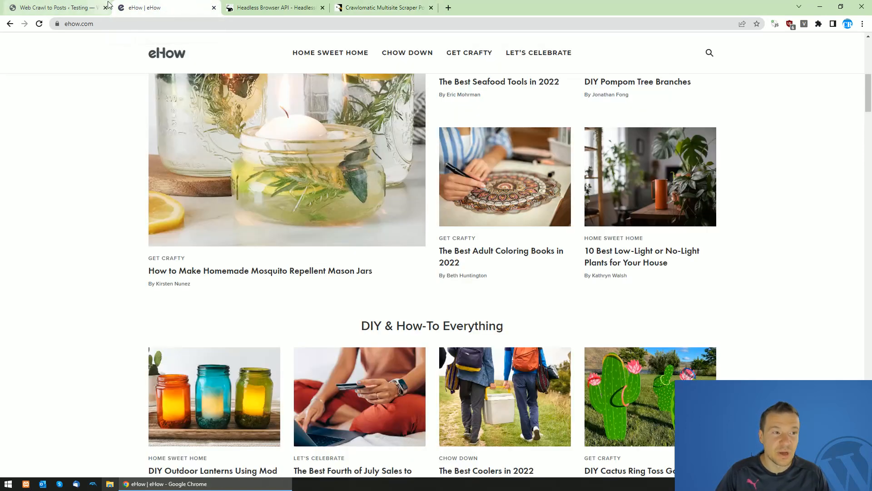
{"action": "right_click", "coordinate": [78, 24]}
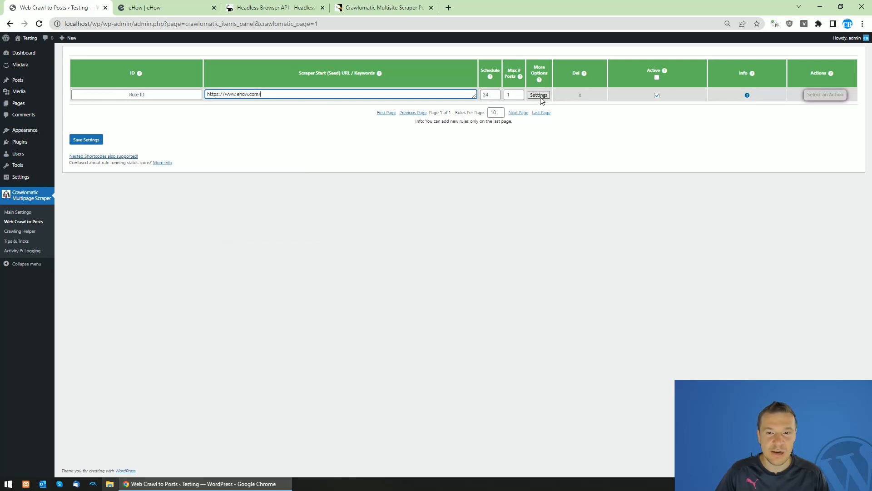
Enable Do Not Scrape Seed URL under the eHow rule's Crawling Restrictions
{"action": "left_click", "coordinate": [537, 95]}
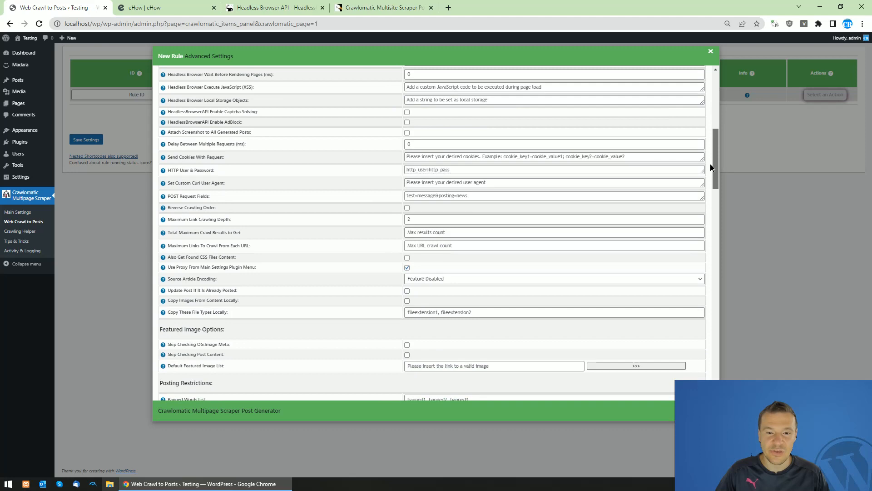
{"action": "scroll", "scroll_direction": "down", "scroll_amount": 3}
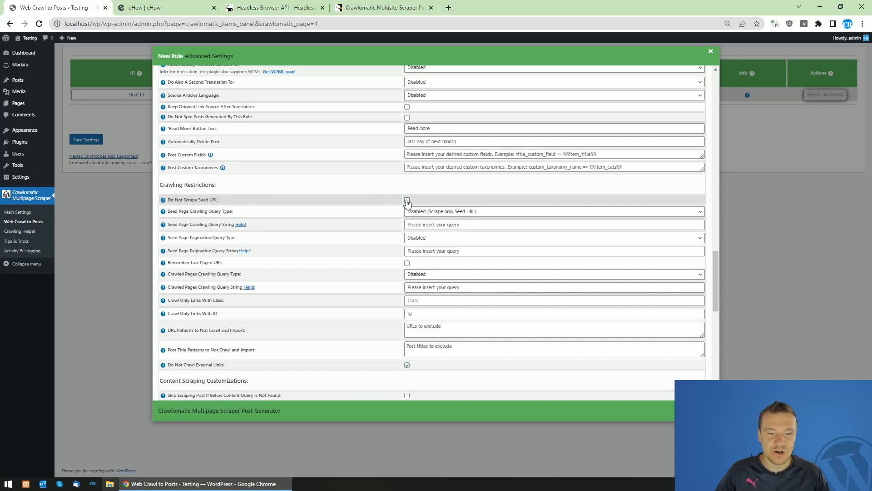
{"action": "left_click", "coordinate": [407, 200]}
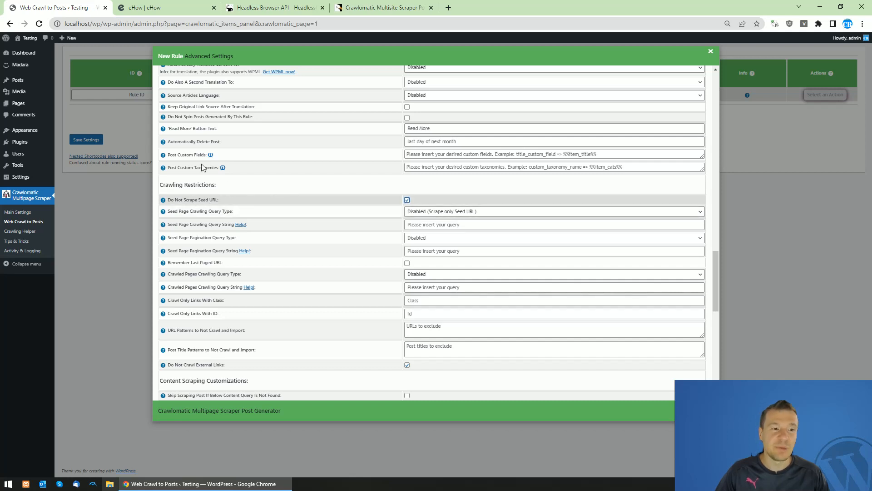
{"action": "left_click", "coordinate": [166, 7]}
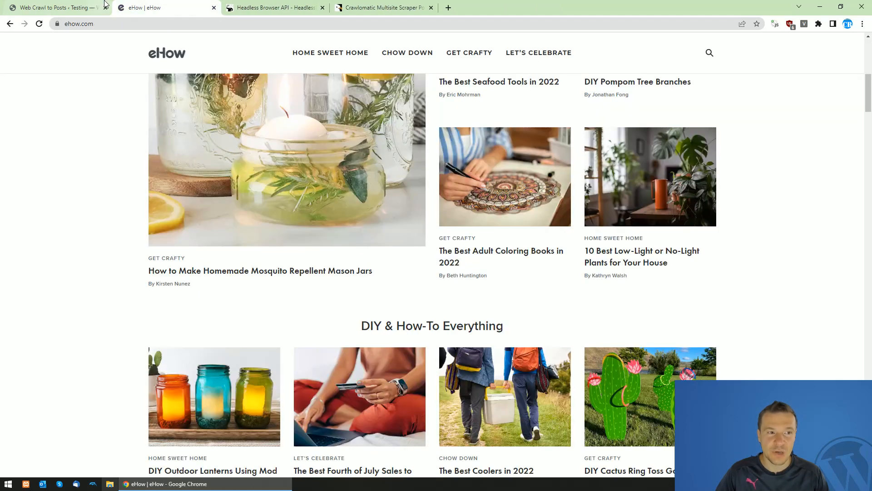
{"action": "left_click", "coordinate": [53, 7]}
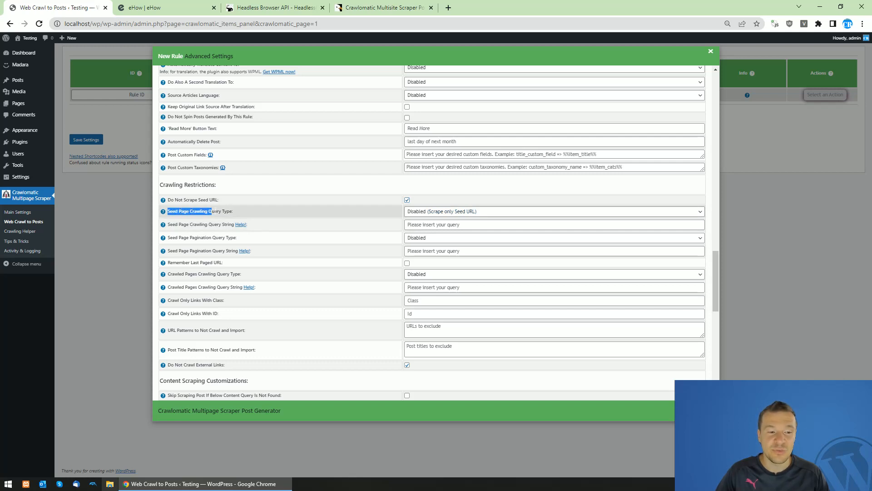
{"action": "double_click", "coordinate": [199, 210]}
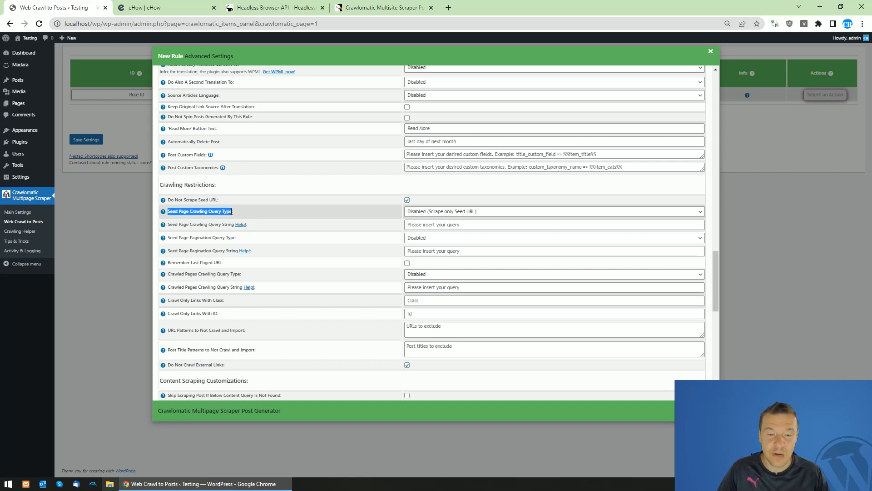
Review the Seed Page Crawling Query Type choices before moving to Content Stripping Customizations
{"action": "left_click", "coordinate": [553, 211]}
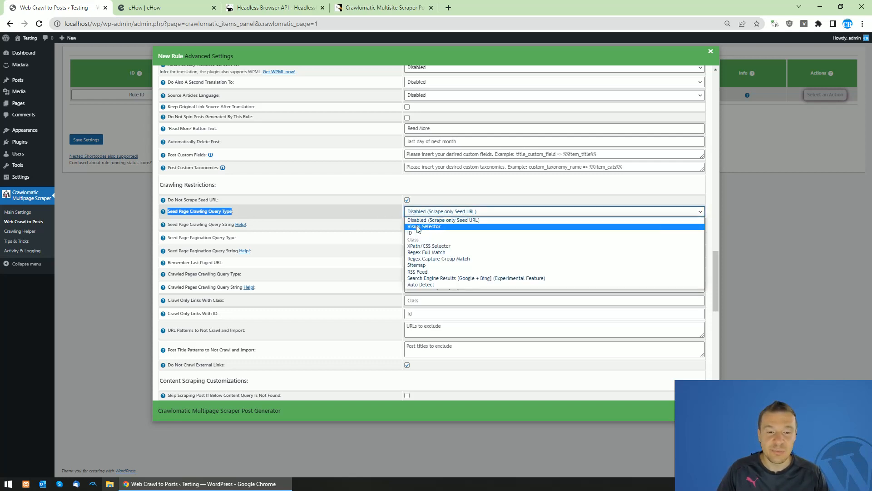
{"action": "left_click", "coordinate": [424, 226]}
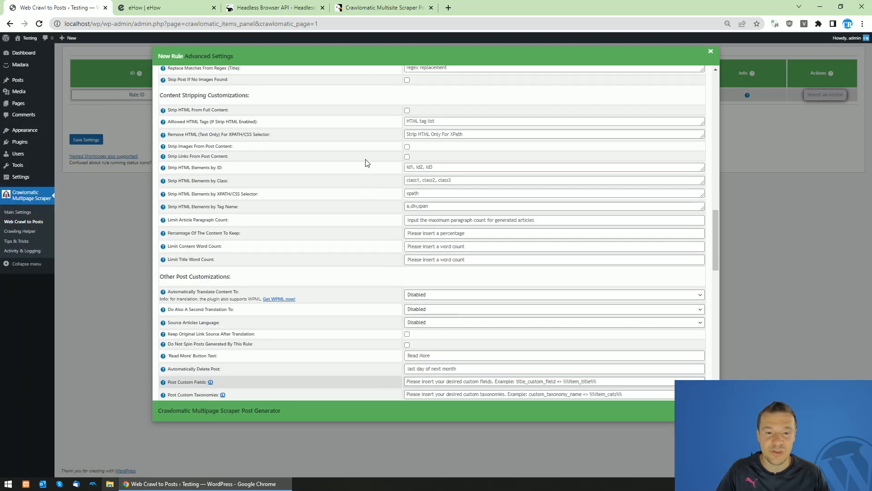
Set Content Scraping Method To Use to 'Puppeteer (needs to be installed on server)'
{"action": "scroll", "scroll_direction": "down", "scroll_amount": 3}
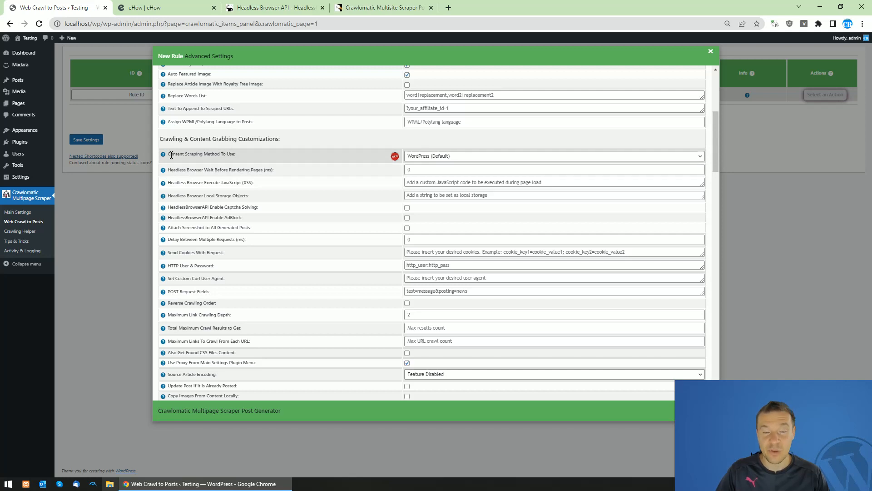
{"action": "double_click", "coordinate": [192, 153]}
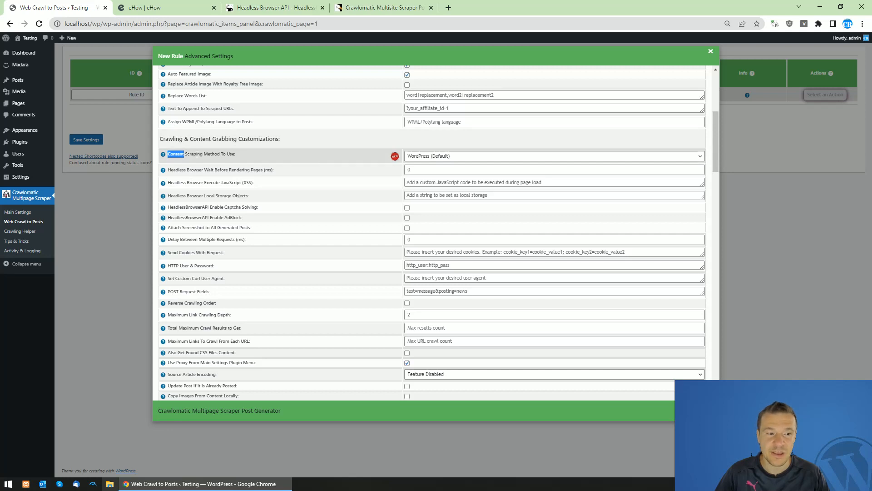
{"action": "double_click", "coordinate": [200, 153]}
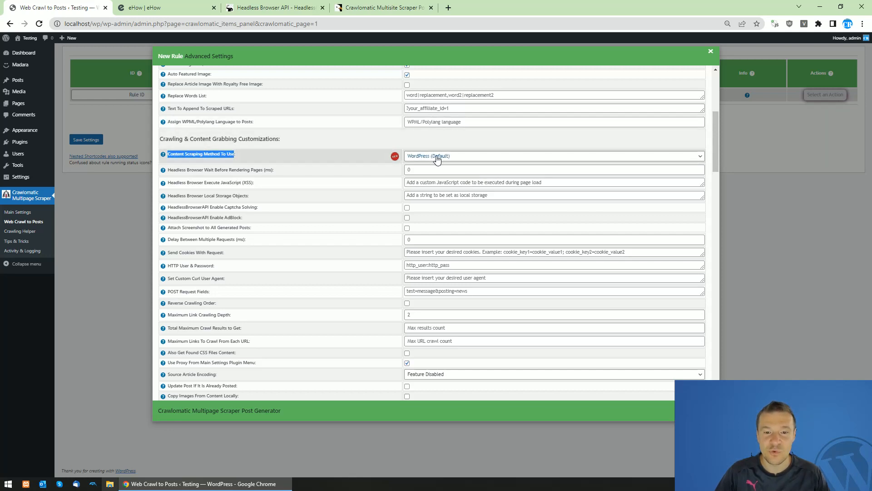
{"action": "left_click", "coordinate": [554, 156]}
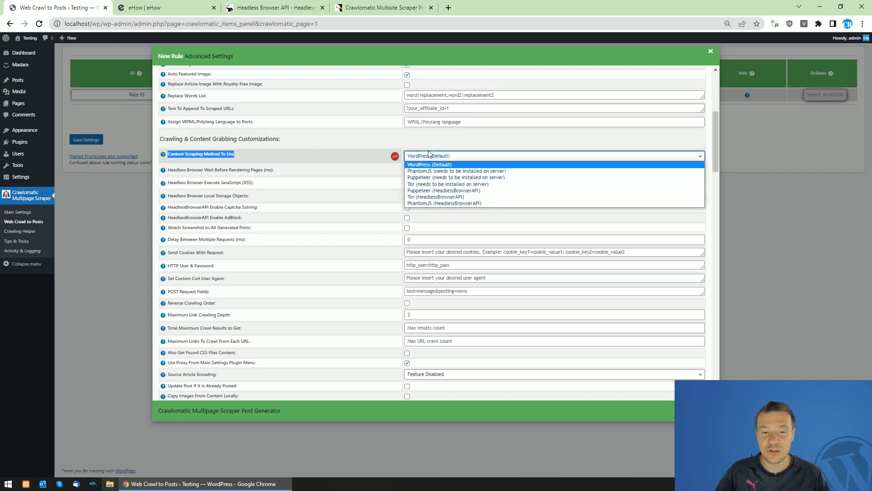
{"action": "mouse_move", "coordinate": [436, 171]}
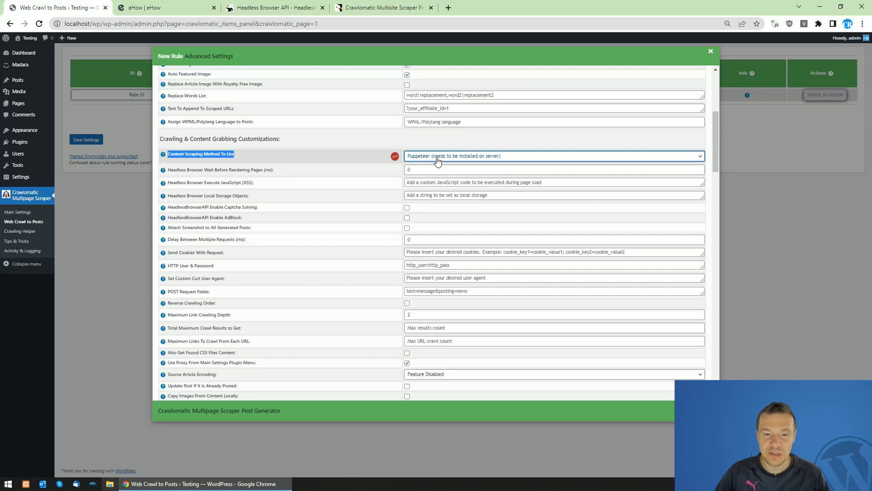
{"action": "mouse_move", "coordinate": [419, 160]}
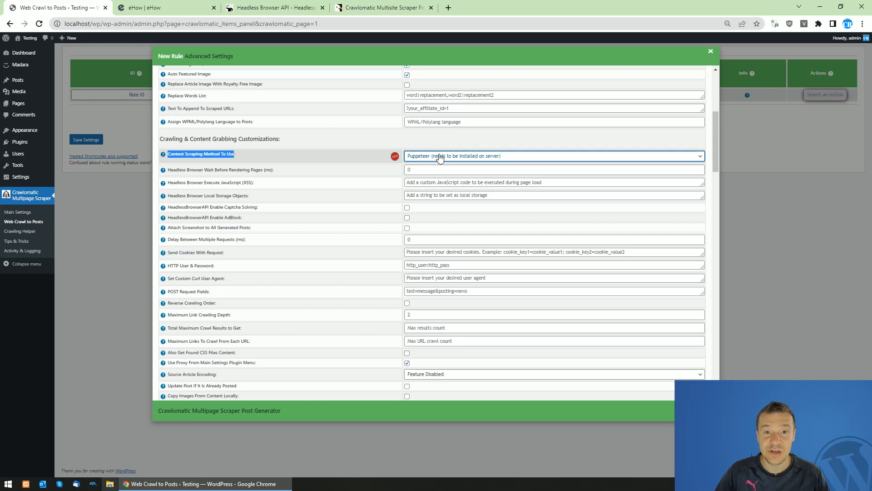
{"action": "left_click", "coordinate": [553, 155]}
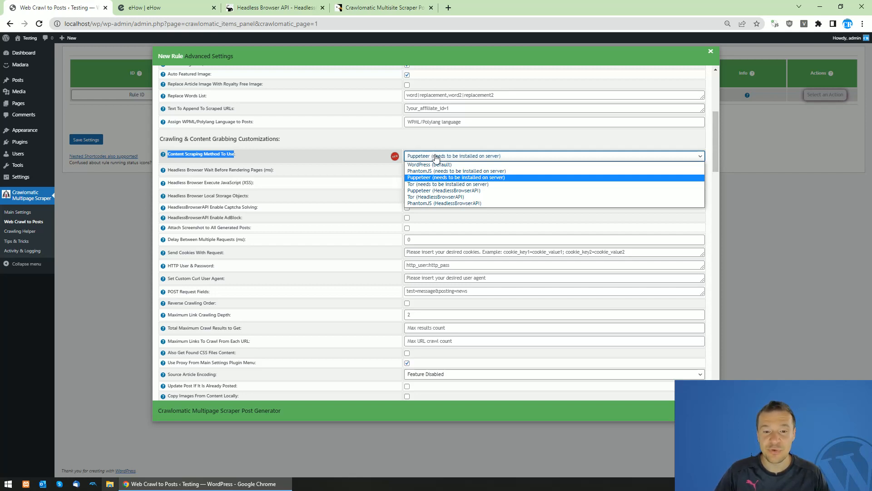
{"action": "mouse_move", "coordinate": [414, 190]}
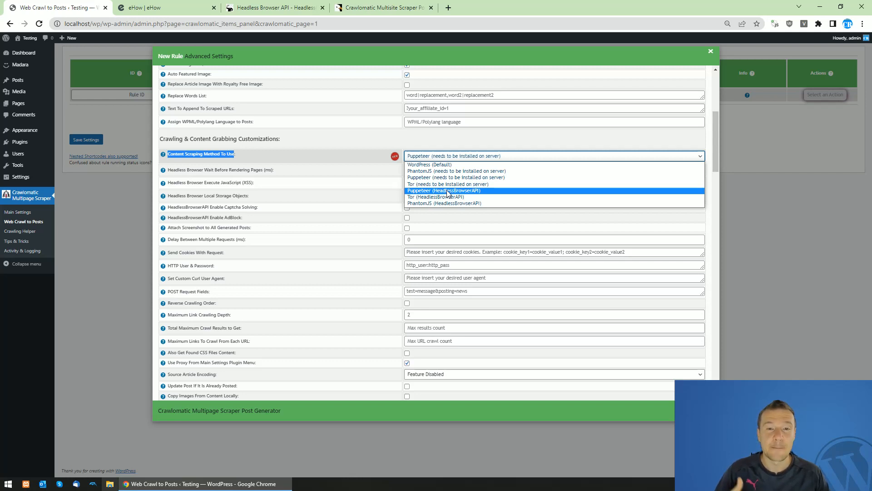
{"action": "mouse_move", "coordinate": [452, 193]}
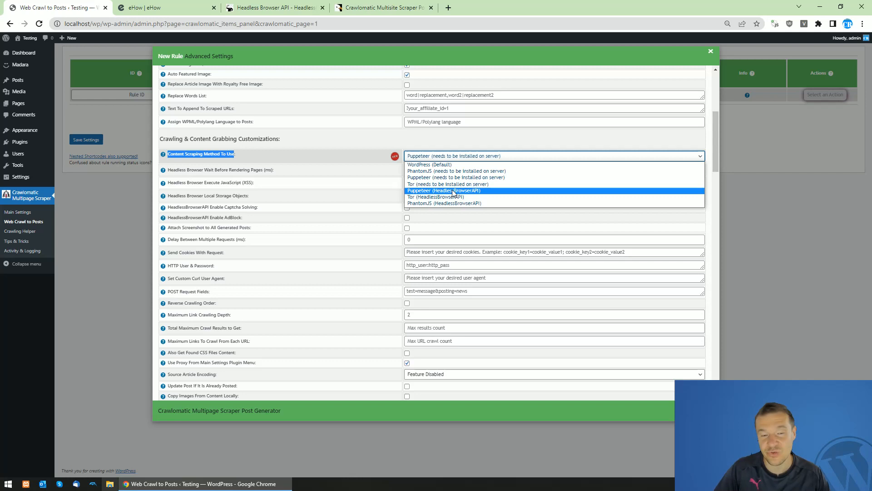
{"action": "mouse_move", "coordinate": [456, 177]}
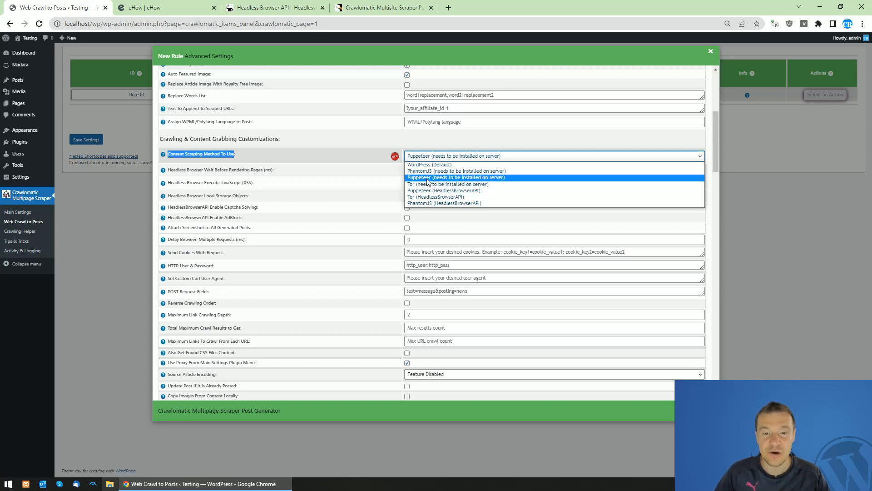
{"action": "left_click", "coordinate": [455, 177]}
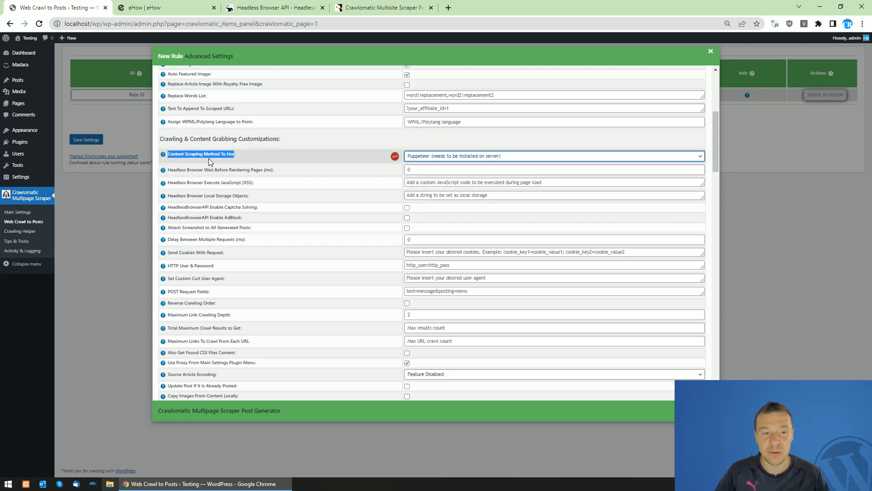
{"action": "mouse_move", "coordinate": [261, 159]}
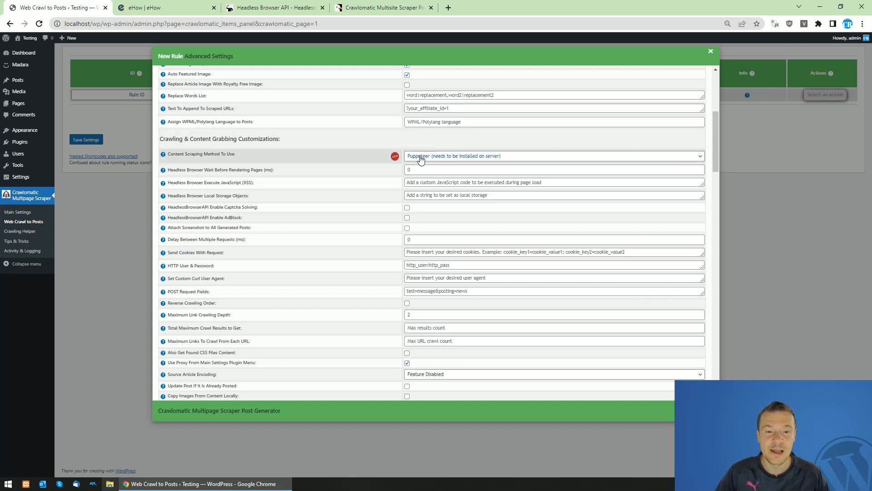
{"action": "left_click", "coordinate": [554, 156]}
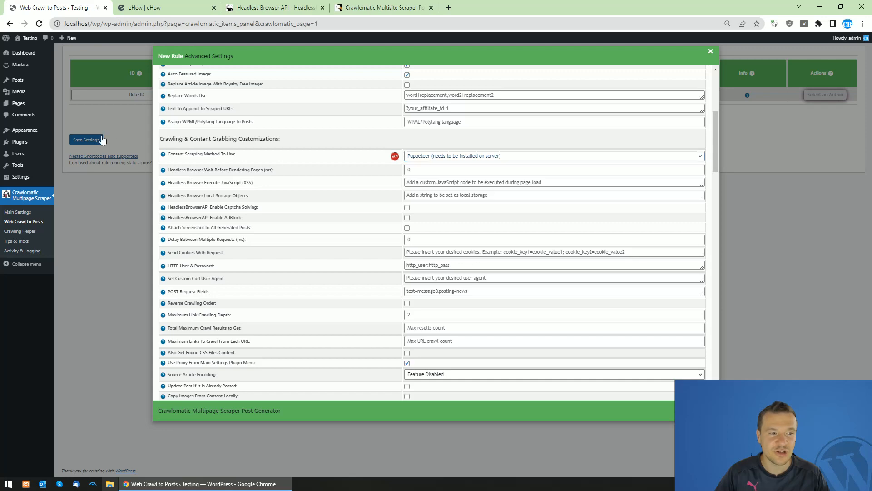
Save the rule, then set rule 0's Seed Page Crawling Query Type to Visual Selector for article-listing headings
{"action": "left_click", "coordinate": [710, 51]}
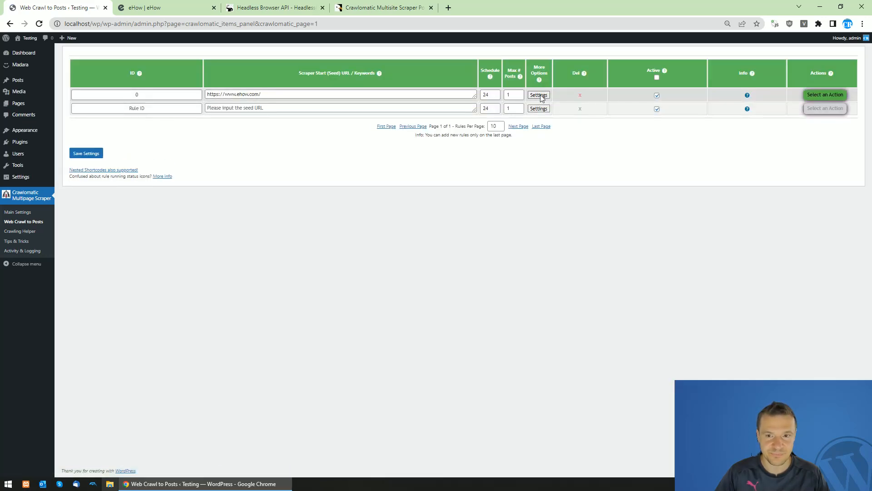
{"action": "left_click", "coordinate": [537, 95]}
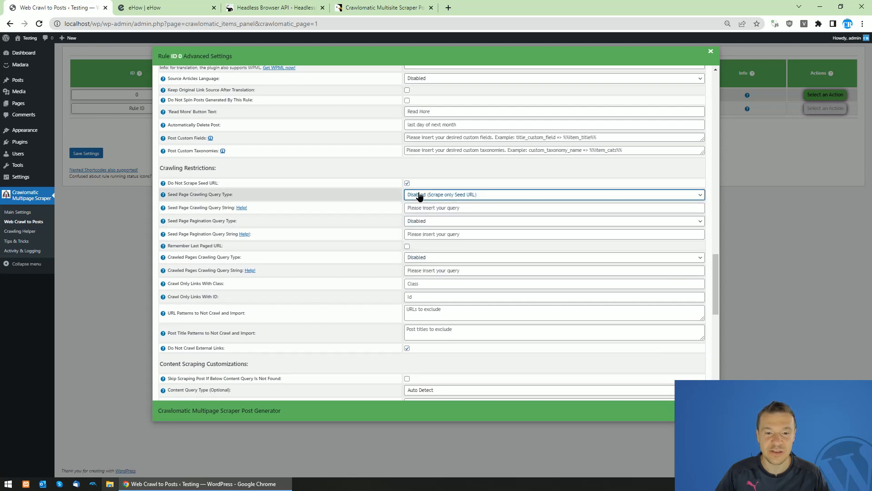
{"action": "left_click", "coordinate": [553, 195]}
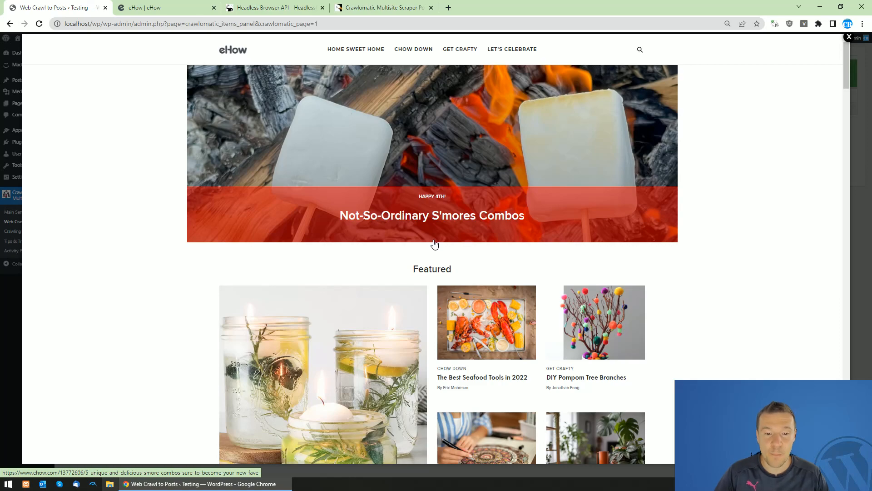
{"action": "scroll", "scroll_direction": "down", "scroll_amount": 3}
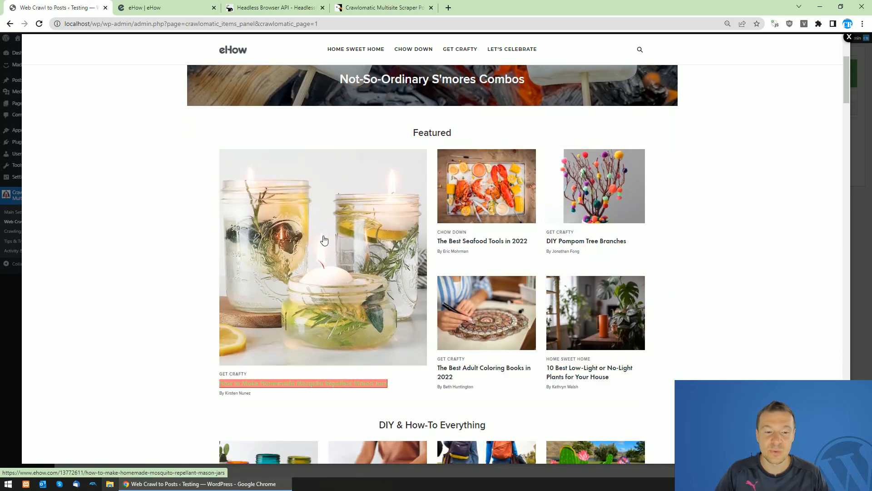
{"action": "scroll", "scroll_direction": "down", "scroll_amount": 3}
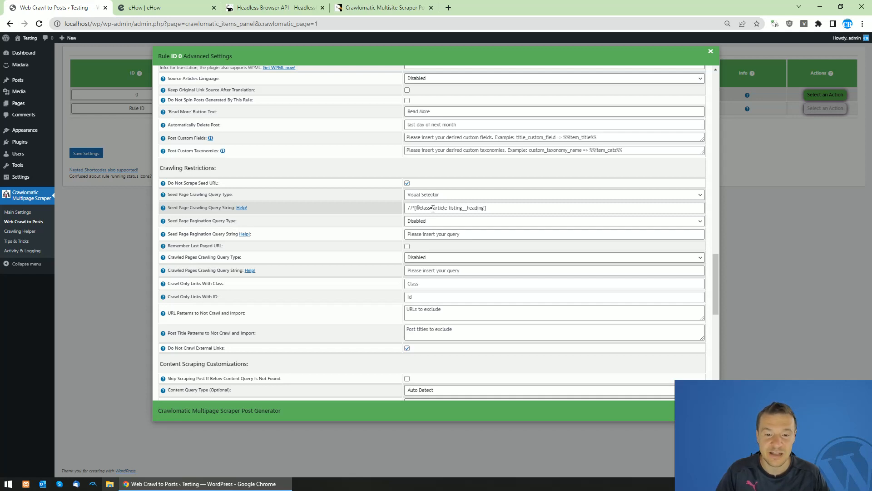
Reach Content Scraping Customizations and start changing the Content Query Type
{"action": "scroll", "scroll_direction": "down", "scroll_amount": 3}
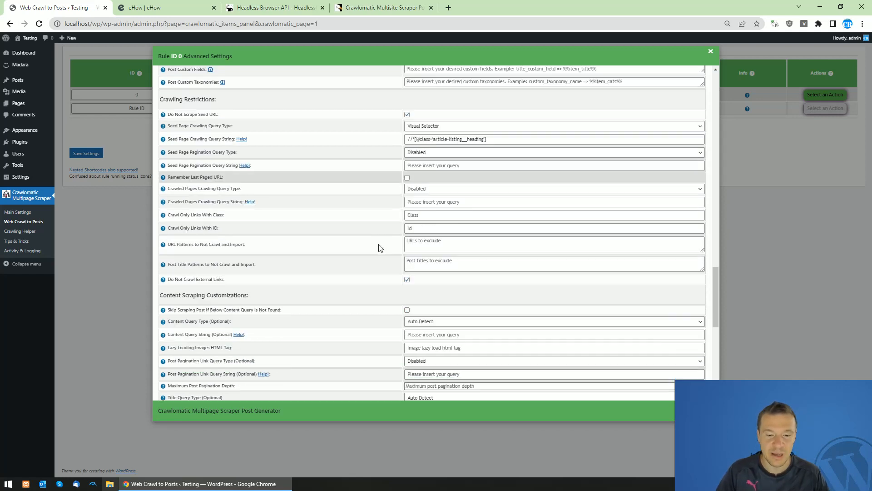
{"action": "scroll", "scroll_direction": "down", "scroll_amount": 3}
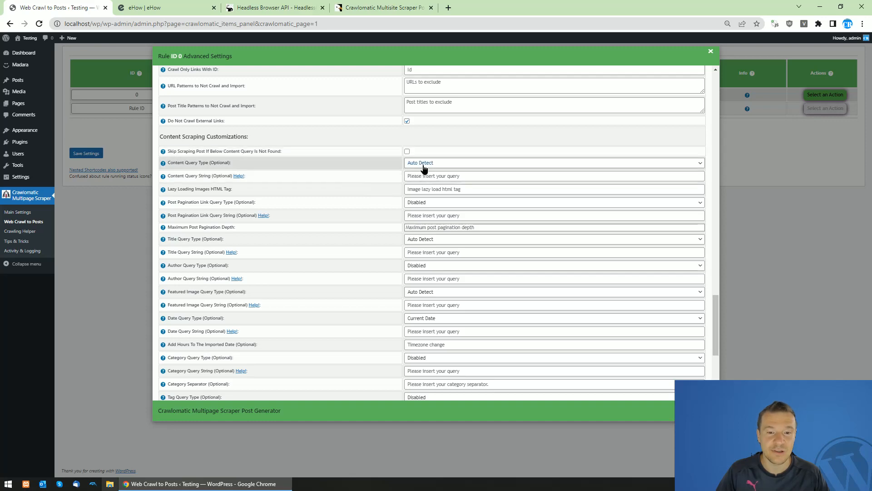
{"action": "left_click", "coordinate": [553, 162]}
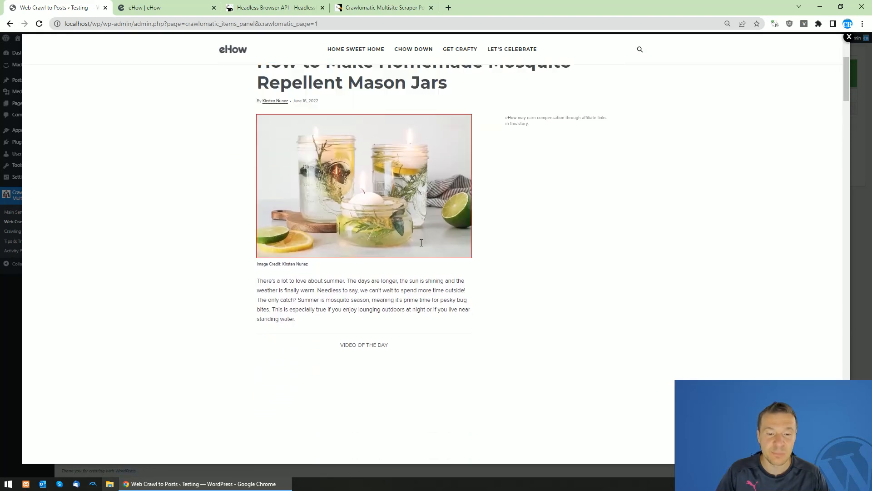
Use Visual Selector to point the content query at the article's component-article-sections XPath
{"action": "scroll", "scroll_direction": "down", "scroll_amount": 3}
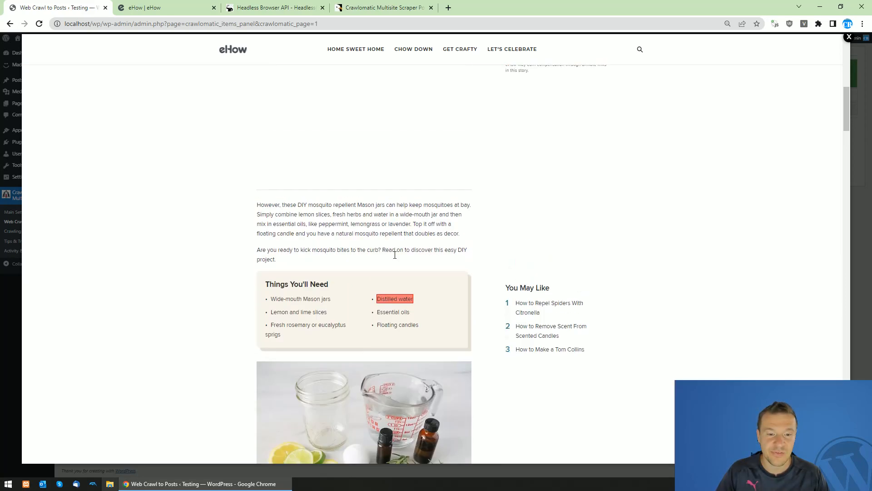
{"action": "left_click", "coordinate": [161, 7]}
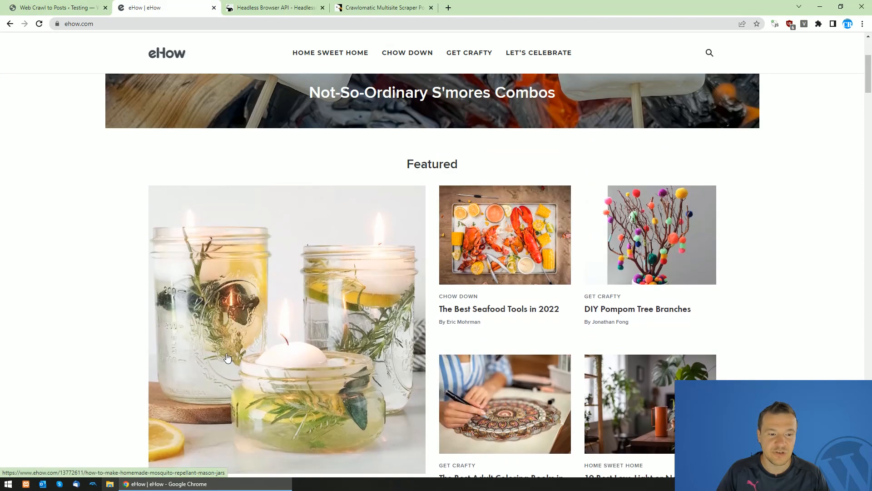
{"action": "left_click", "coordinate": [52, 7]}
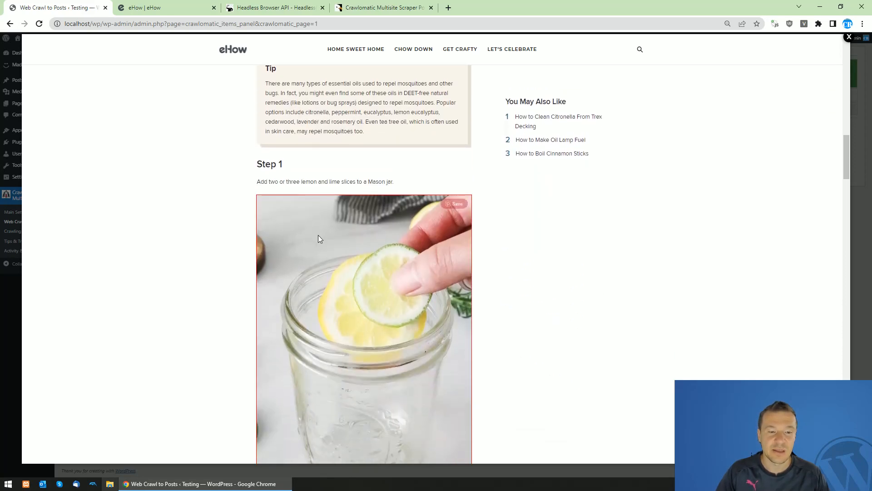
{"action": "scroll", "scroll_direction": "up", "scroll_amount": 3}
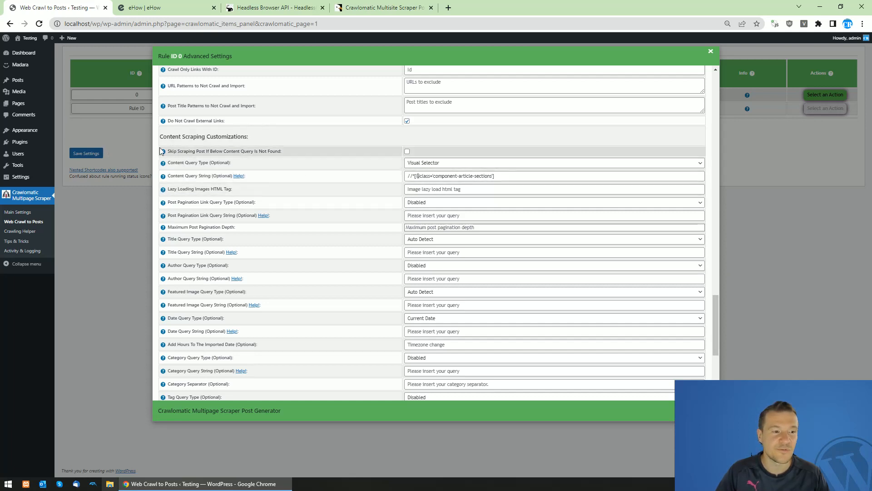
Save and close rule 0's settings and run the rule, checking against the eHow listing
{"action": "left_click", "coordinate": [86, 153]}
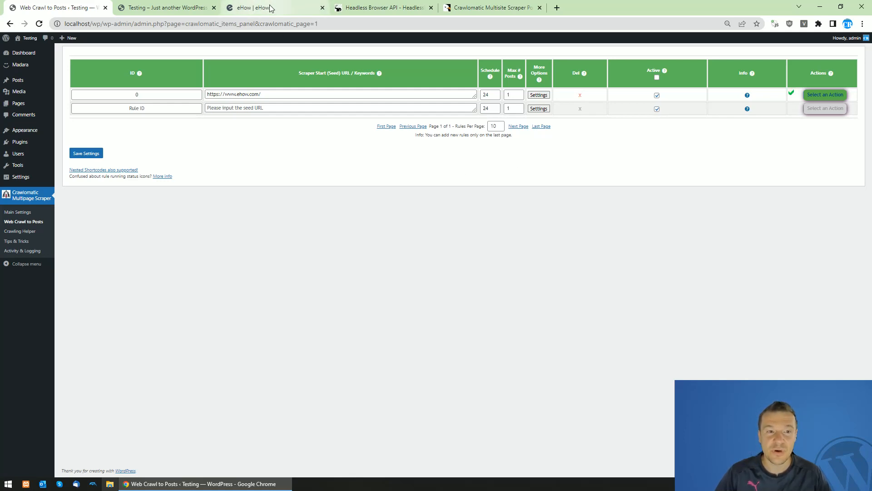
{"action": "left_click", "coordinate": [273, 8]}
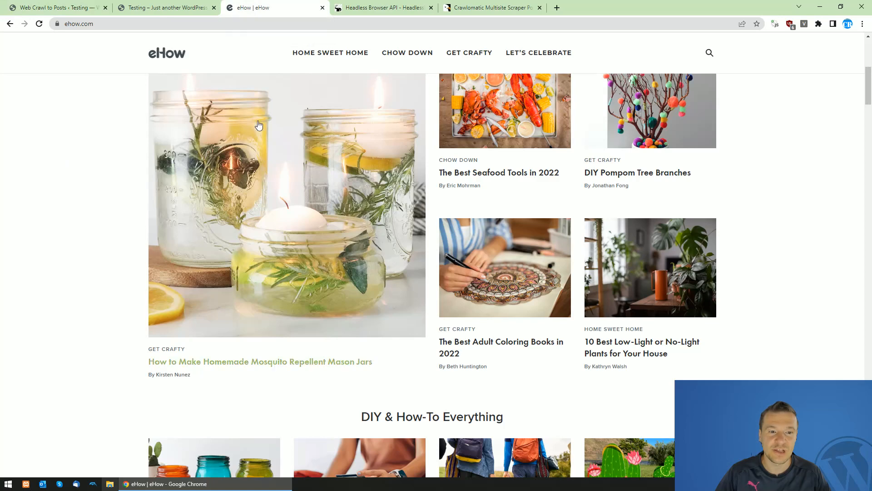
{"action": "left_click", "coordinate": [52, 7]}
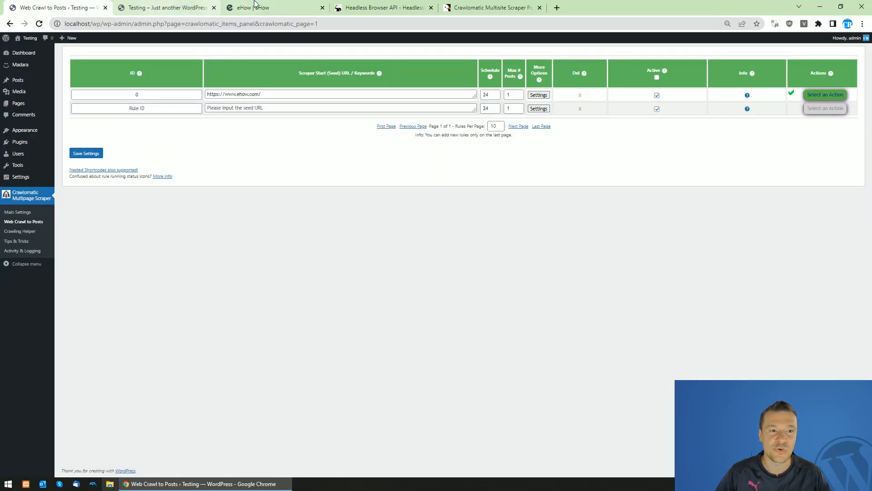
{"action": "left_click", "coordinate": [273, 7]}
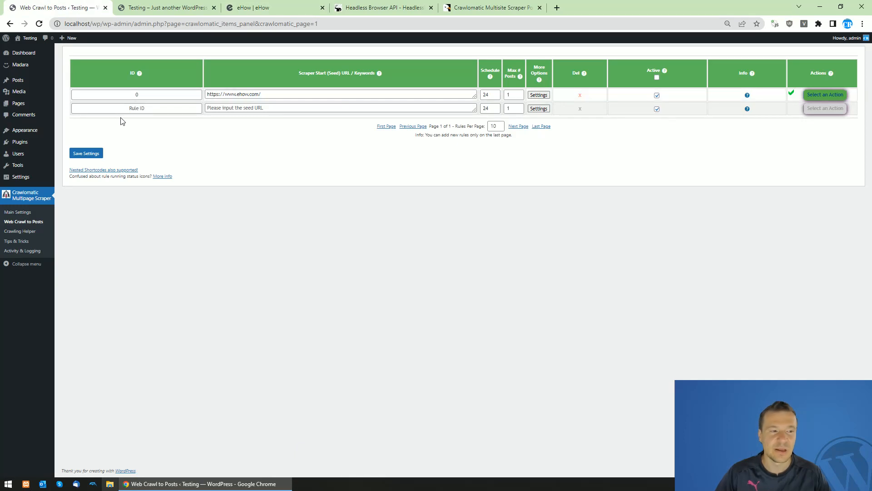
View the imported mosquito repellent mason jar post, where the jar photo shows twice at the top
{"action": "left_click", "coordinate": [166, 7]}
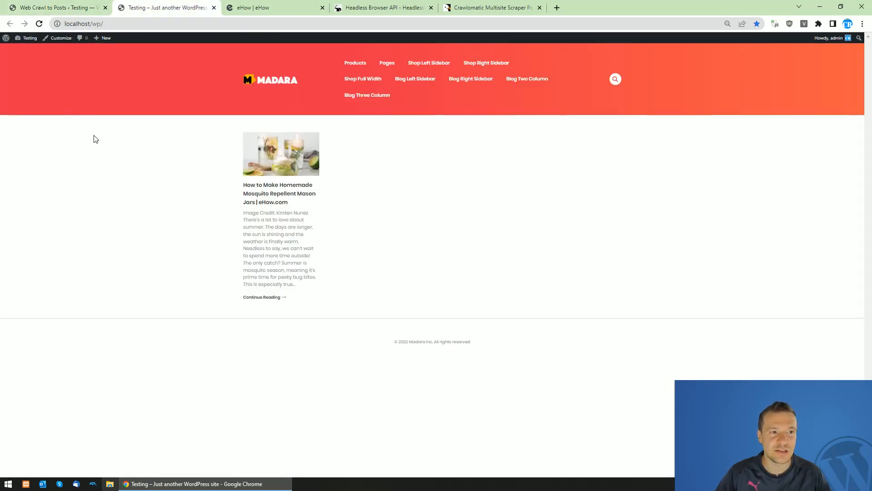
{"action": "mouse_move", "coordinate": [280, 155]}
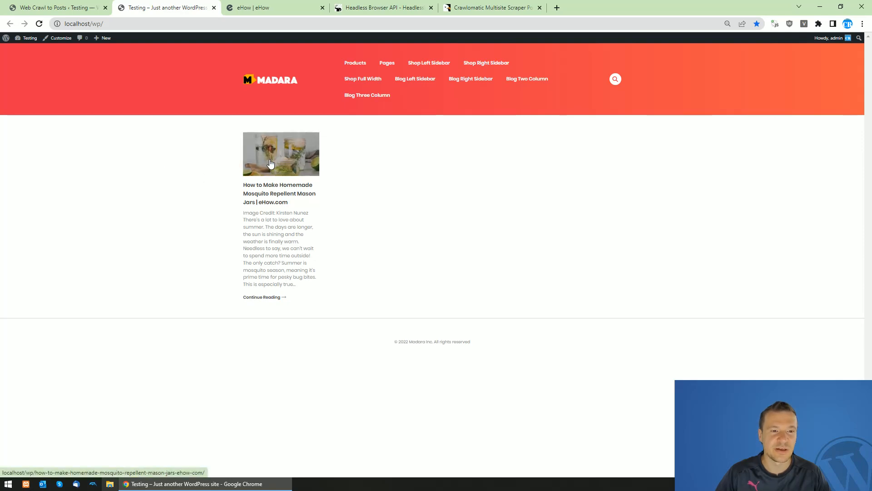
{"action": "left_click", "coordinate": [281, 154]}
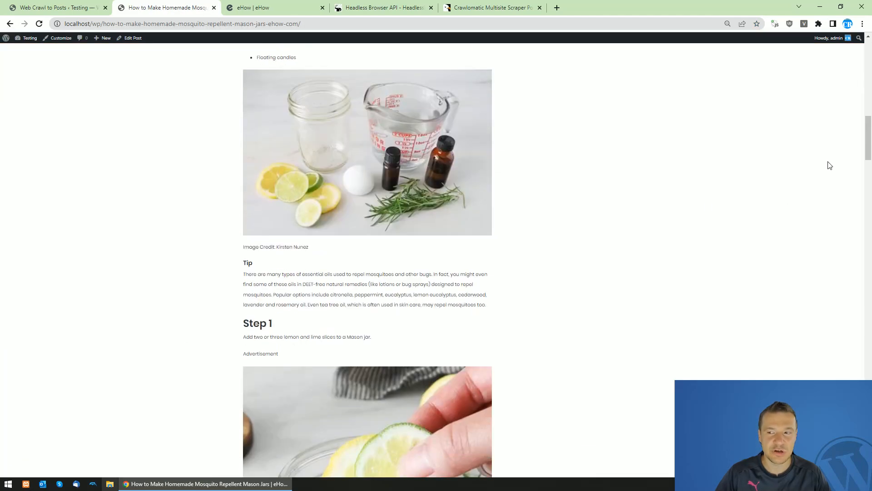
{"action": "scroll", "scroll_direction": "down", "scroll_amount": 3}
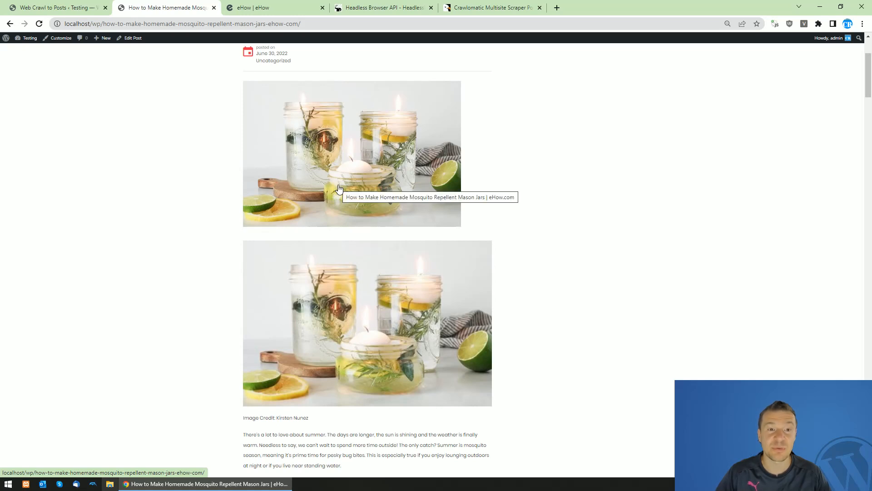
{"action": "mouse_move", "coordinate": [357, 110]}
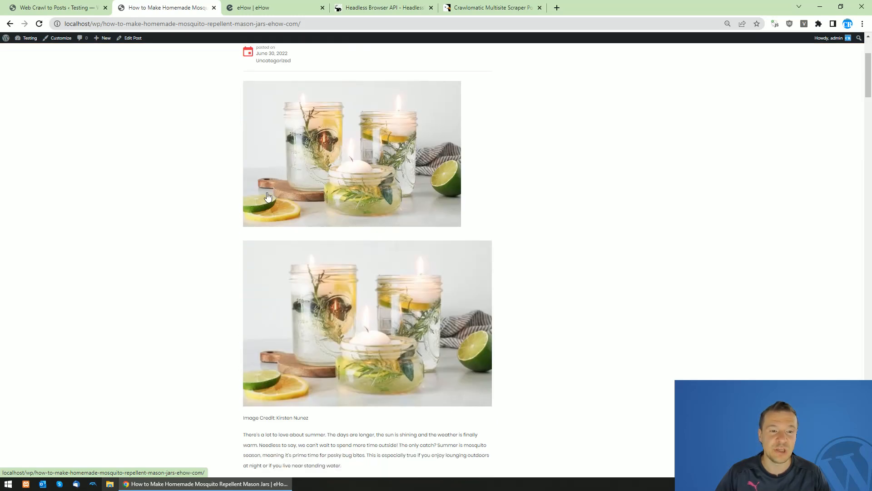
{"action": "mouse_move", "coordinate": [359, 153]}
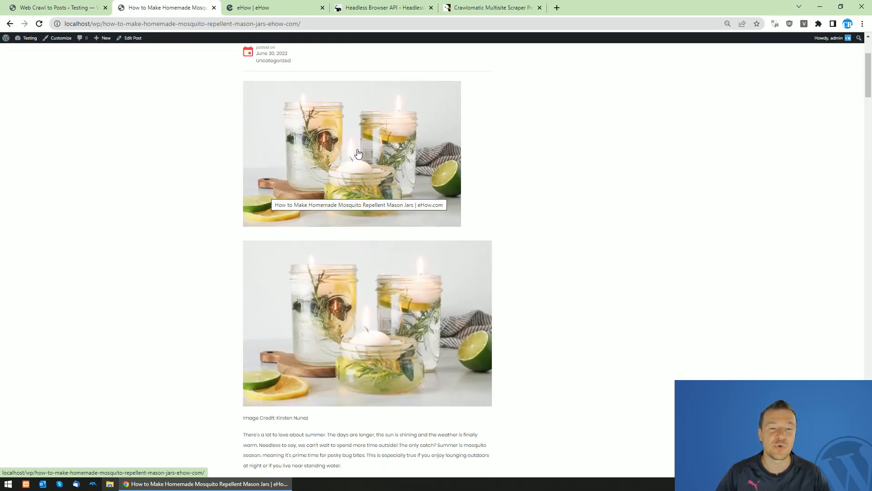
{"action": "scroll", "scroll_direction": "down", "scroll_amount": 3}
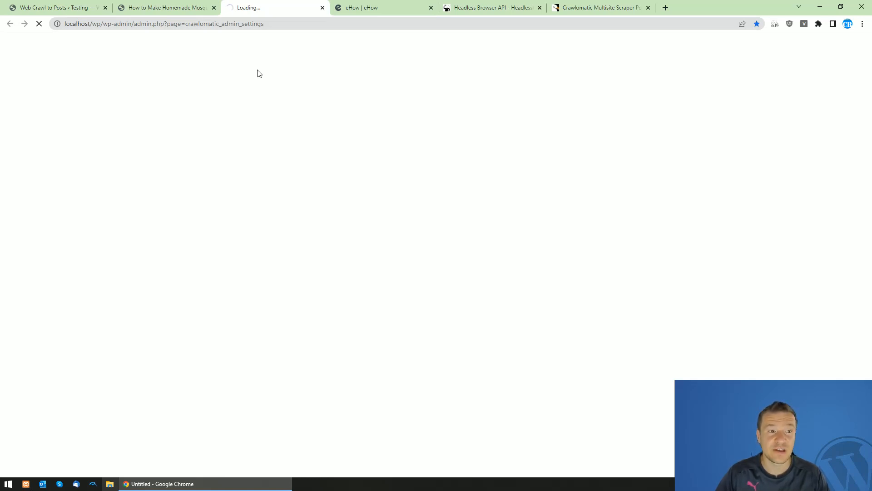
{"action": "mouse_move", "coordinate": [209, 47]}
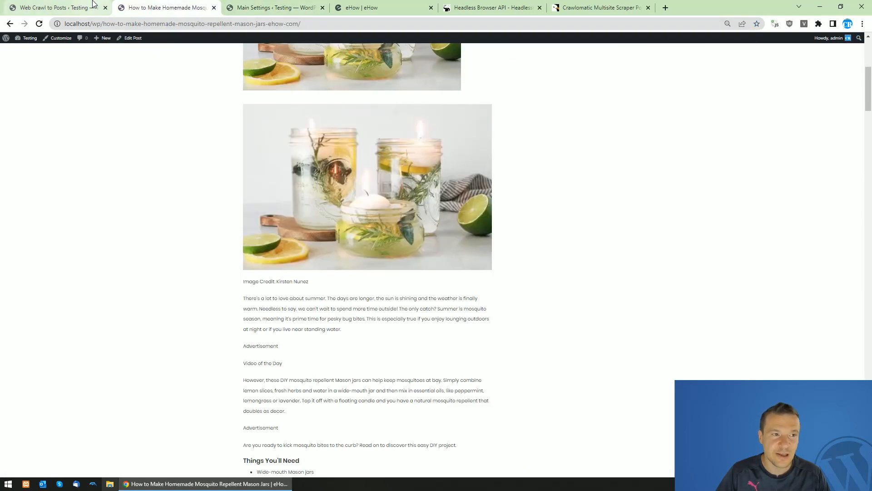
Set Featured Image Query Type to Visual Selector on the article's main jar photo and save
{"action": "left_click", "coordinate": [50, 8]}
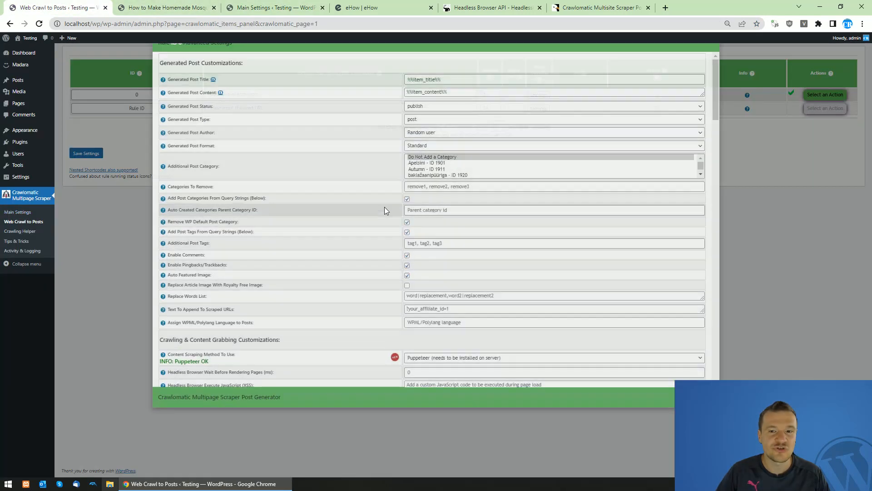
{"action": "scroll", "scroll_direction": "down", "scroll_amount": 3}
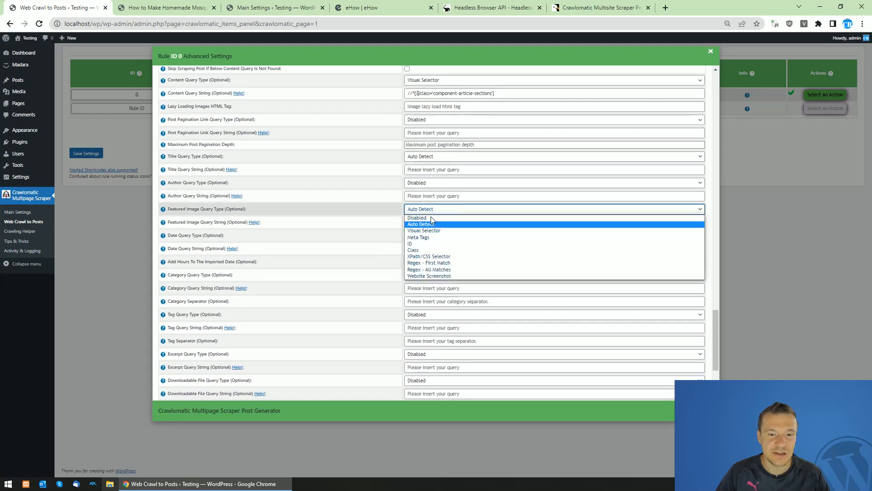
{"action": "left_click", "coordinate": [424, 230]}
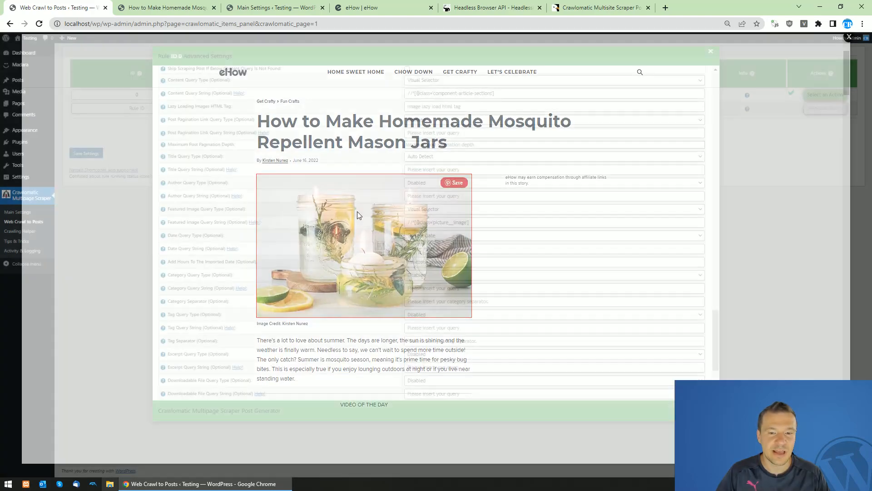
{"action": "left_click", "coordinate": [711, 51]}
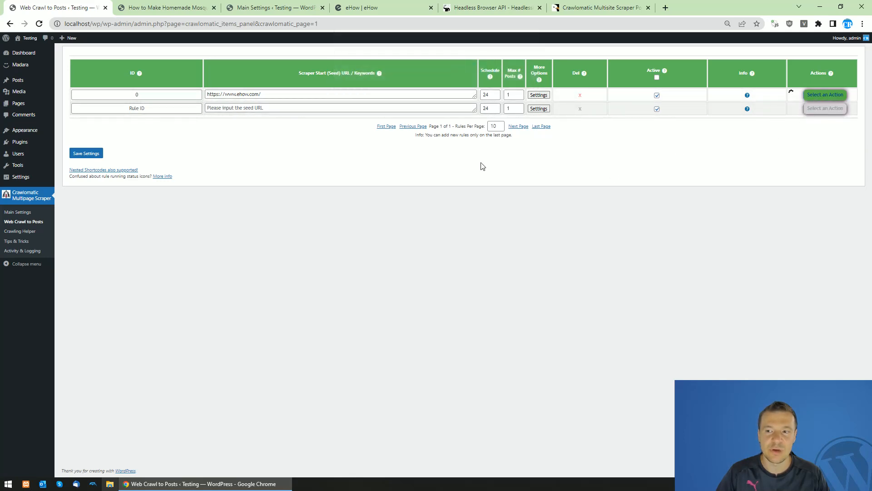
{"action": "mouse_move", "coordinate": [451, 149]}
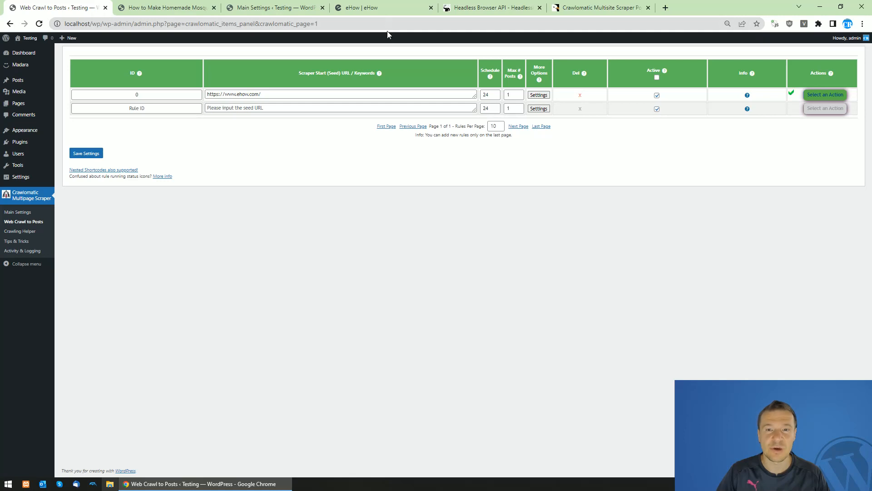
{"action": "mouse_move", "coordinate": [369, 38]}
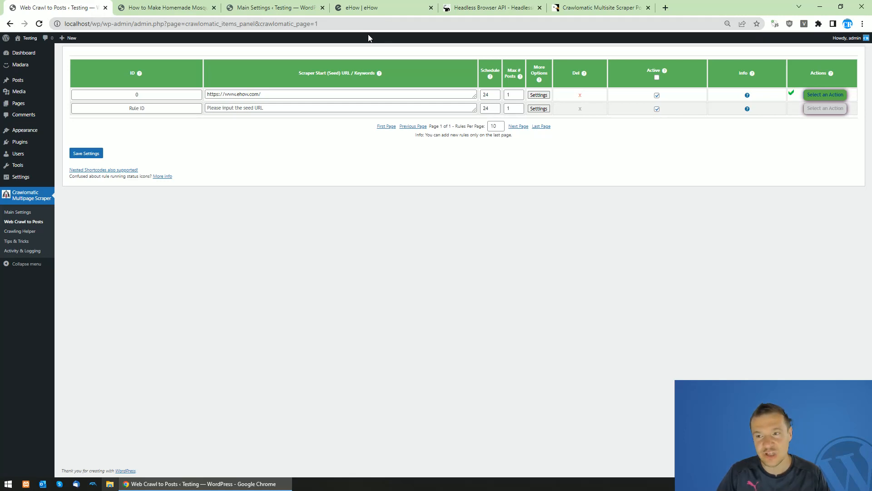
After rule 0 shows its success mark, switch back to the scraped jar post to reload it
{"action": "left_click", "coordinate": [164, 7]}
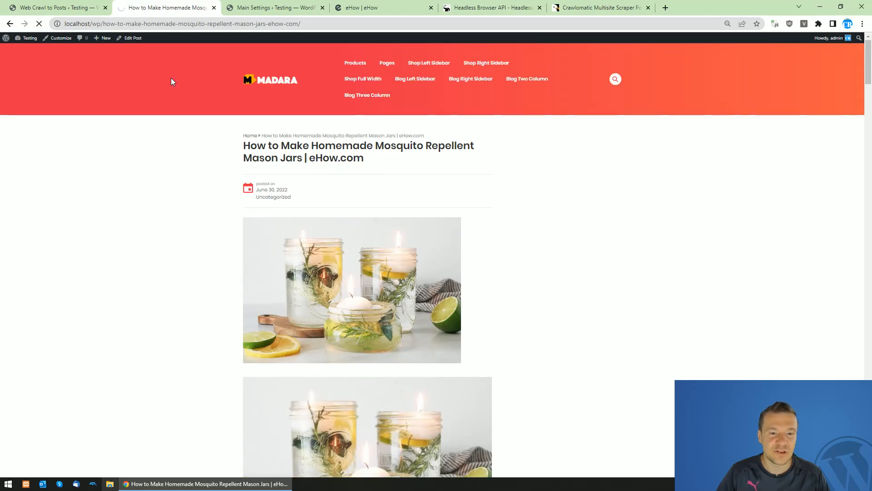
{"action": "scroll", "scroll_direction": "down", "scroll_amount": 3}
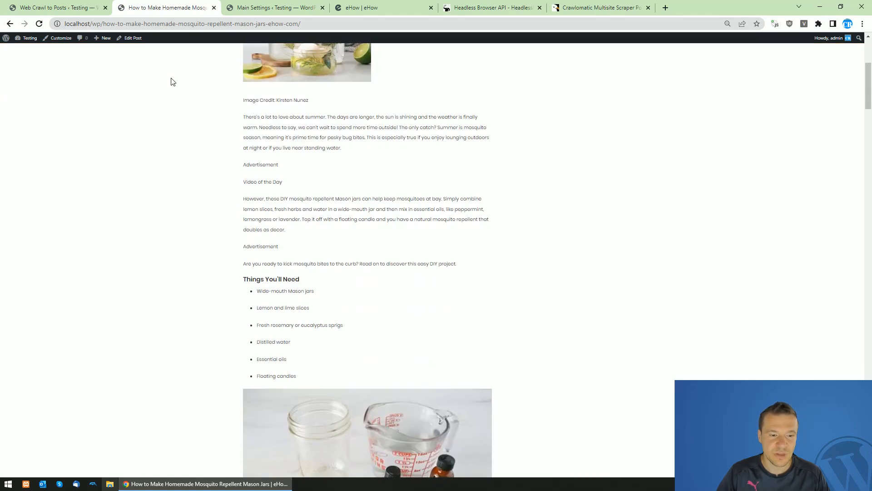
{"action": "scroll", "scroll_direction": "down", "scroll_amount": 3}
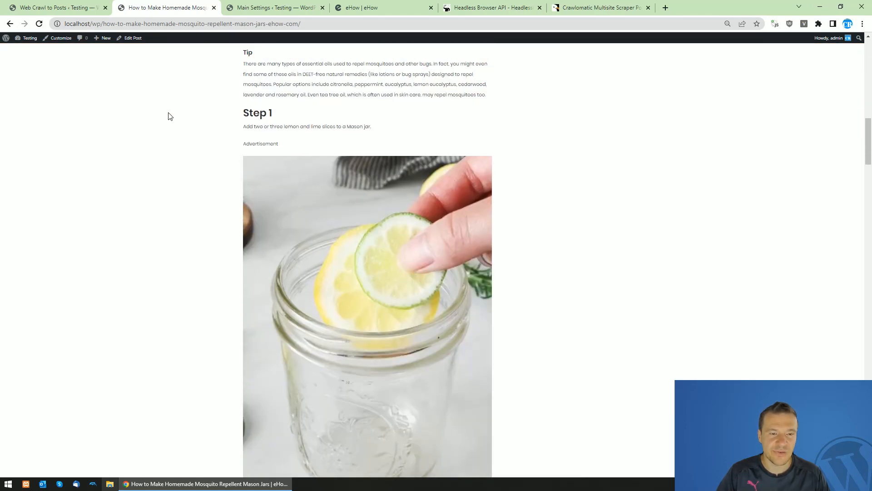
{"action": "scroll", "scroll_direction": "down", "scroll_amount": 3}
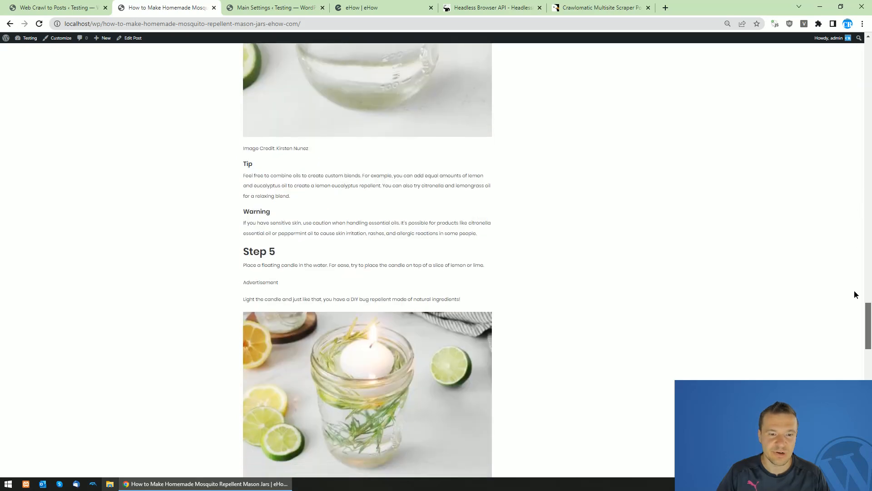
{"action": "left_click", "coordinate": [53, 7]}
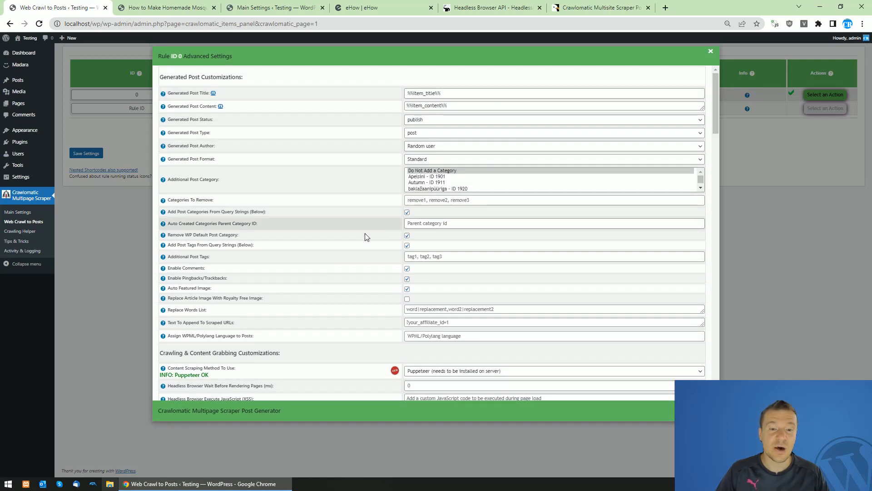
{"action": "scroll", "scroll_direction": "down", "scroll_amount": 3}
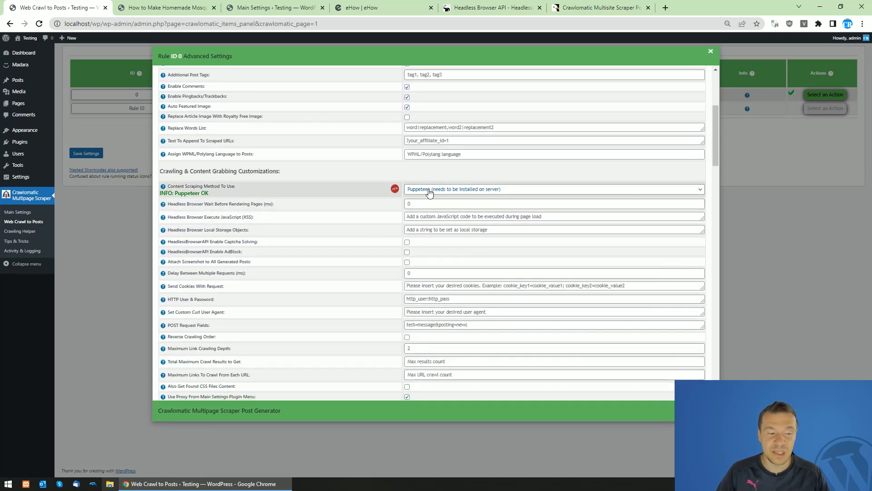
{"action": "mouse_move", "coordinate": [256, 4]}
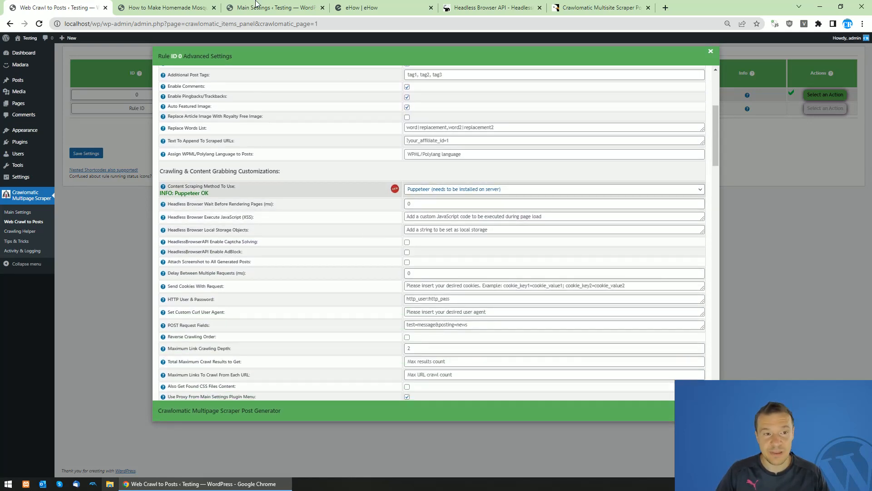
{"action": "left_click", "coordinate": [164, 7]}
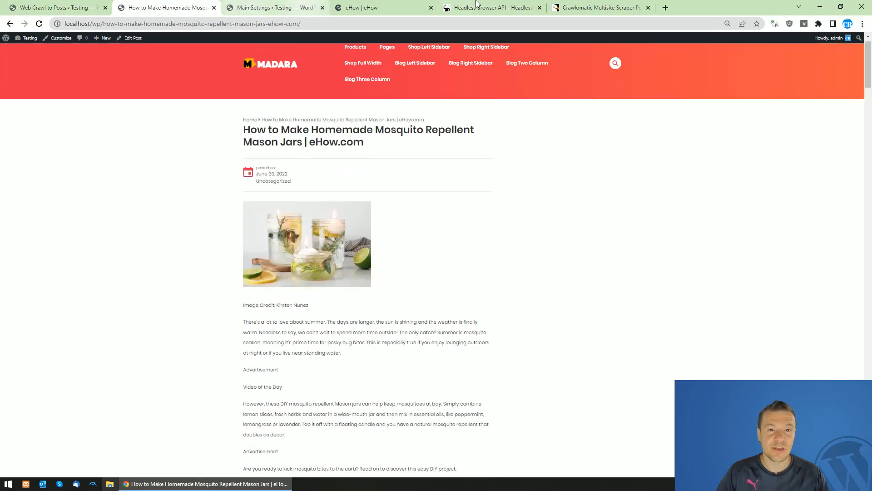
Tour the eHow homepage, the CodeCanyon listing and the HeadlessBrowserAPI site, then return to rule 0's Puppeteer settings
{"action": "left_click", "coordinate": [383, 7]}
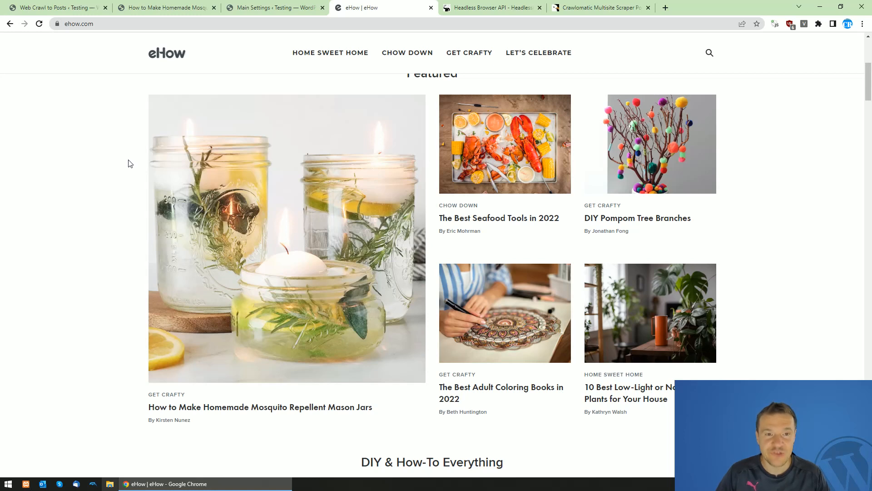
{"action": "mouse_move", "coordinate": [119, 164]}
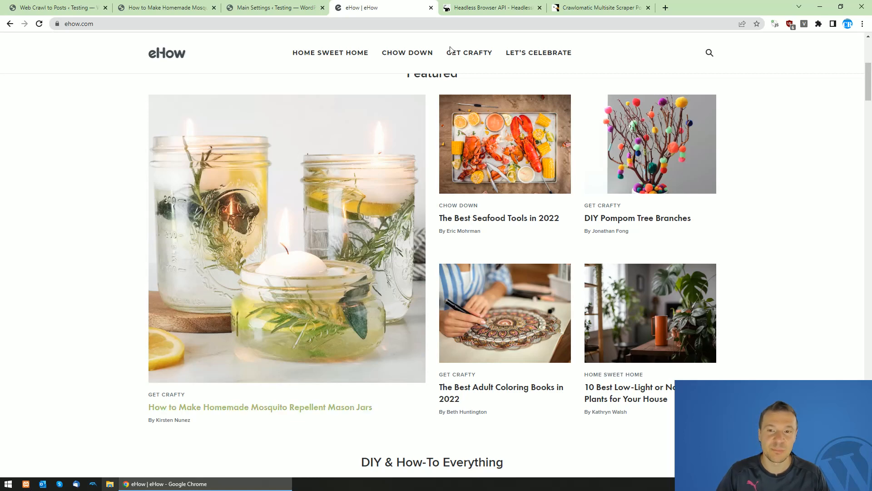
{"action": "left_click", "coordinate": [601, 7]}
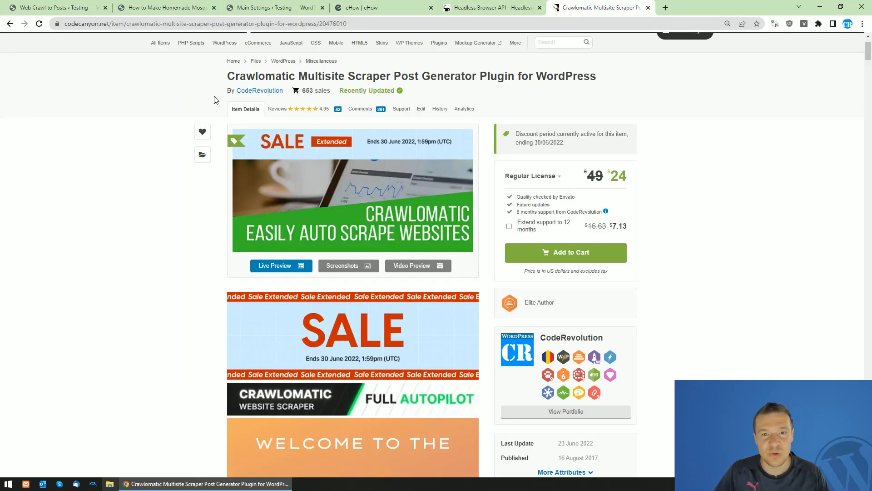
{"action": "left_click", "coordinate": [489, 8]}
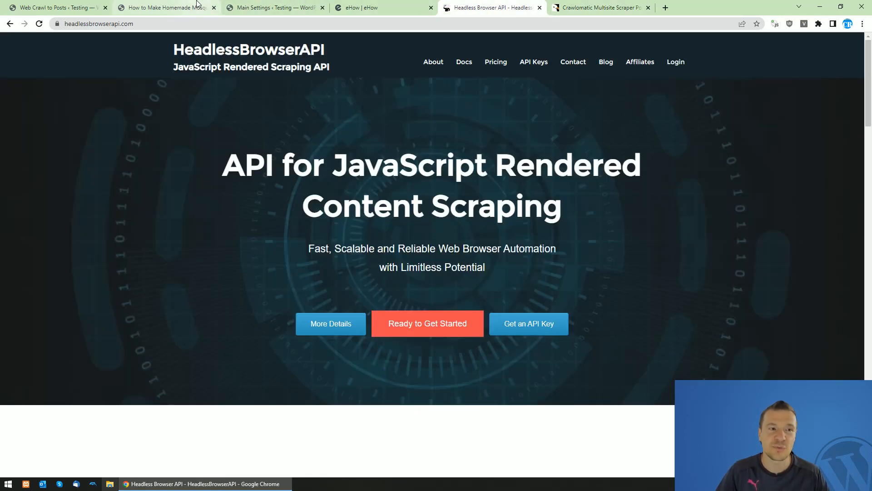
{"action": "mouse_move", "coordinate": [165, 7]}
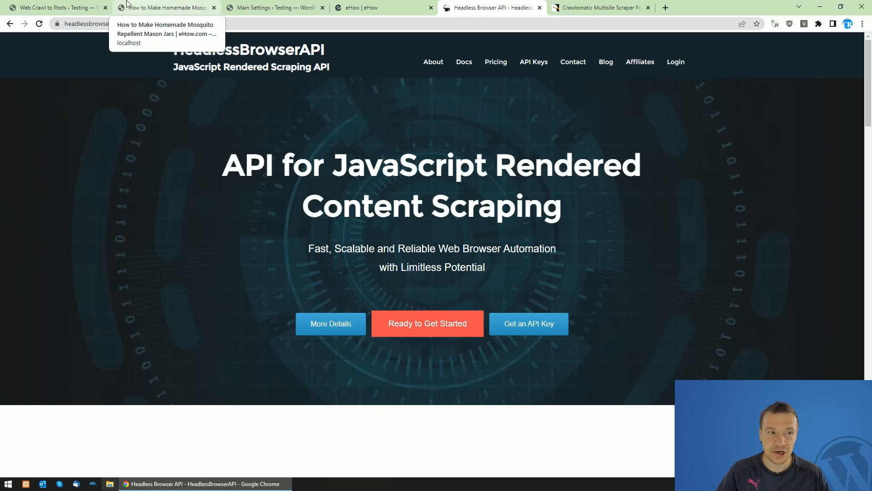
{"action": "left_click", "coordinate": [53, 7]}
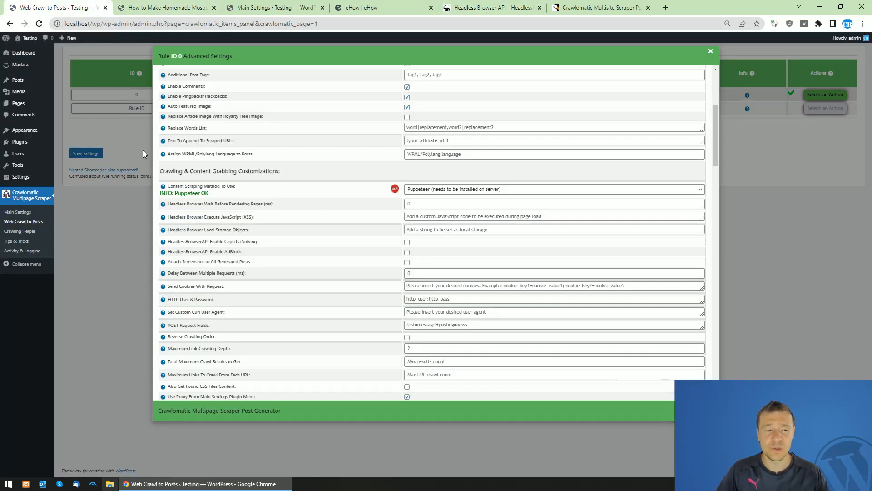